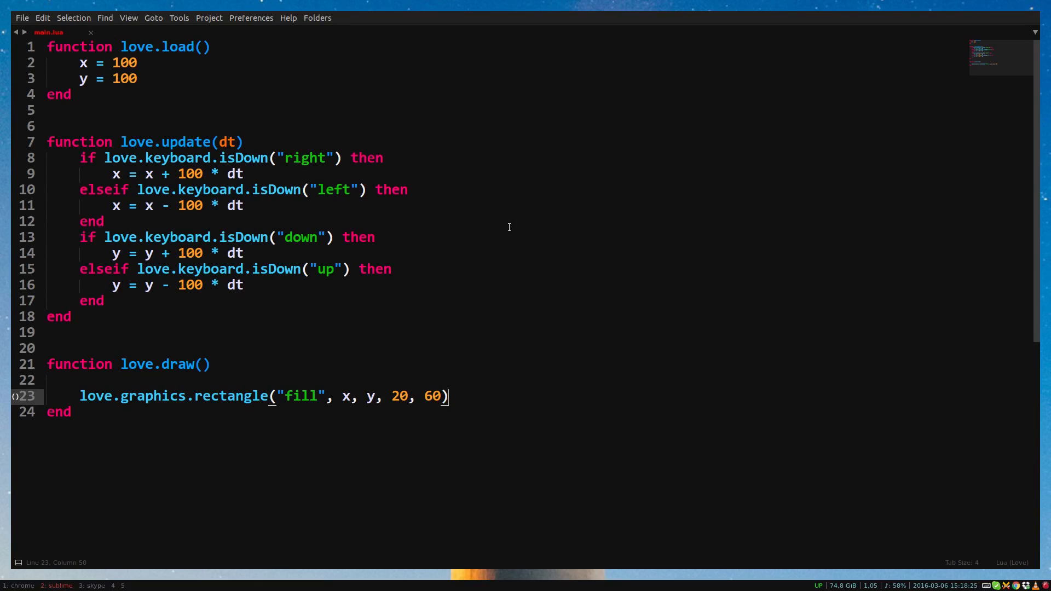
mouse_move(490, 271)
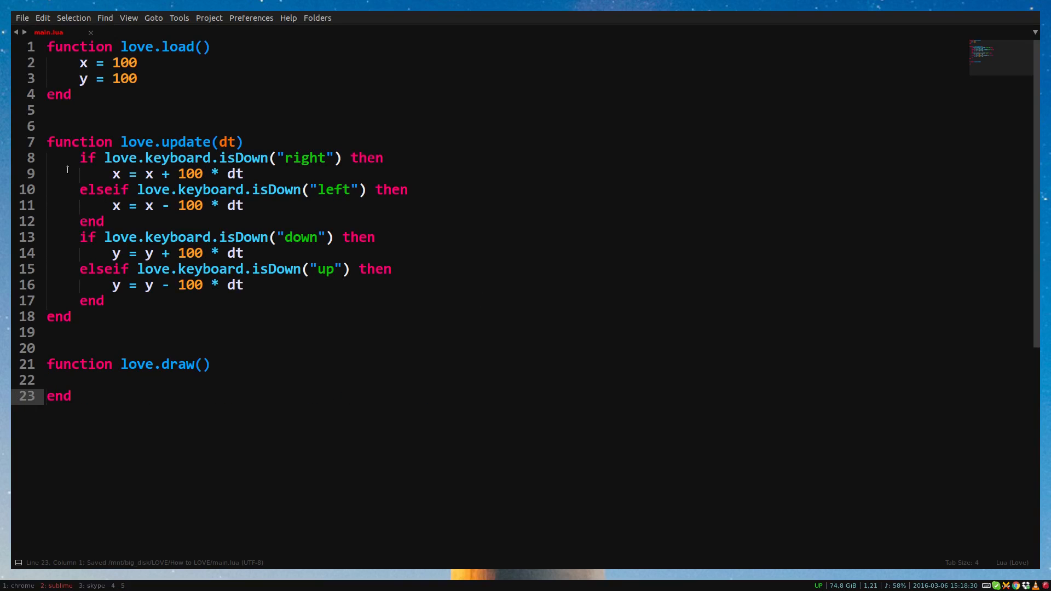
Step: Cut the old movement and rectangle code, leaving empty love.load, love.update and love.draw
key(ctrl+x)
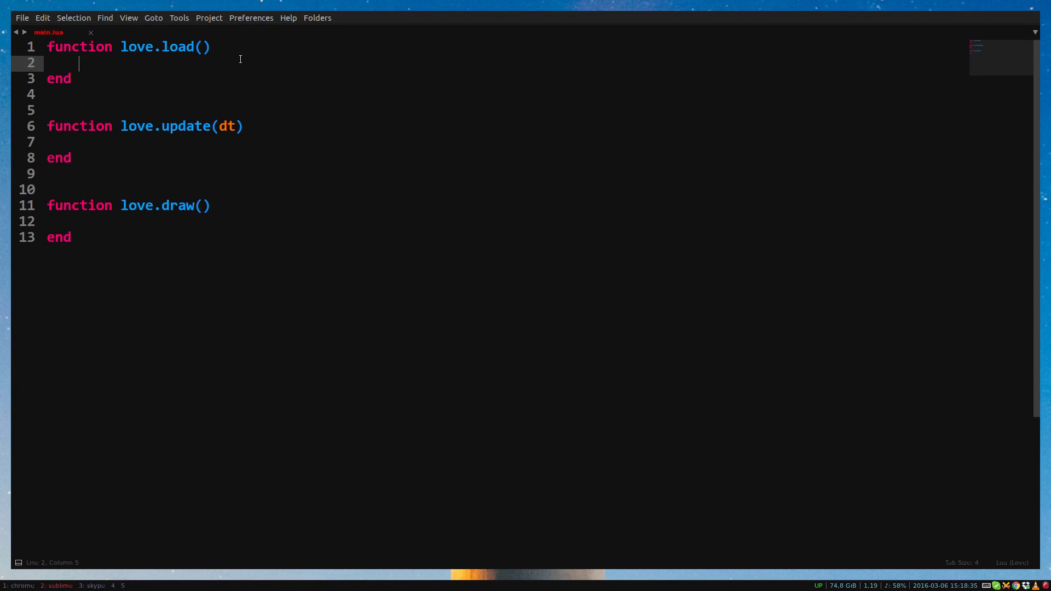
mouse_move(287, 70)
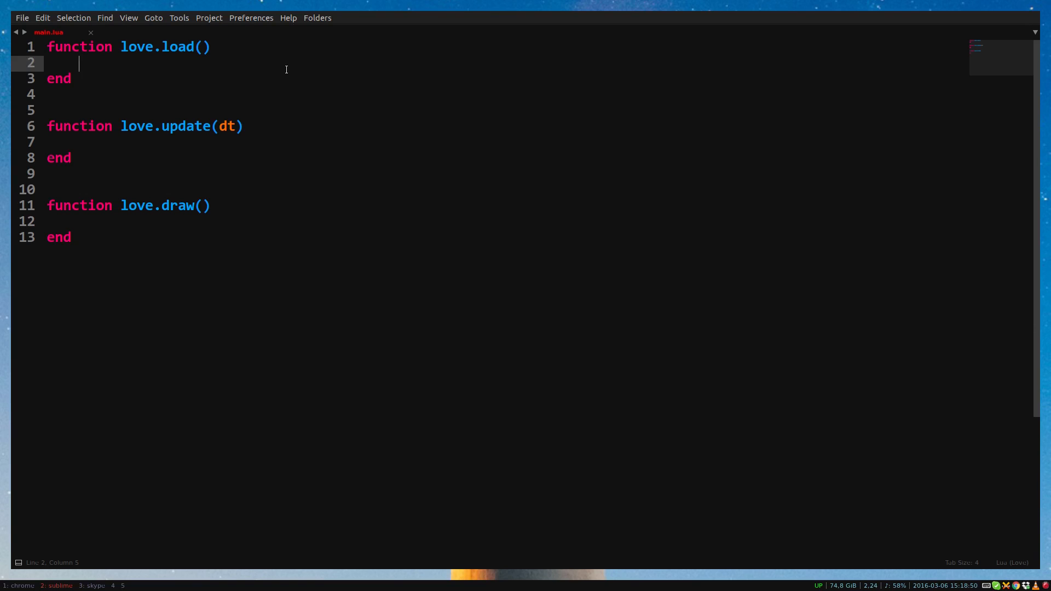
Step: In love.load define fruits = {"apple", "banana"}
text(fruits)
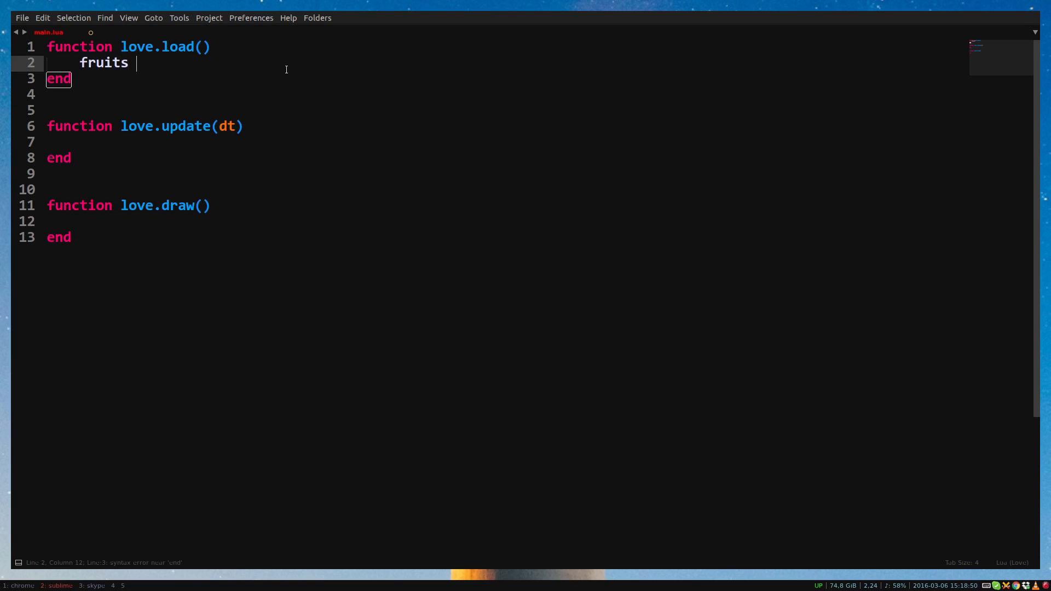
text(= {})
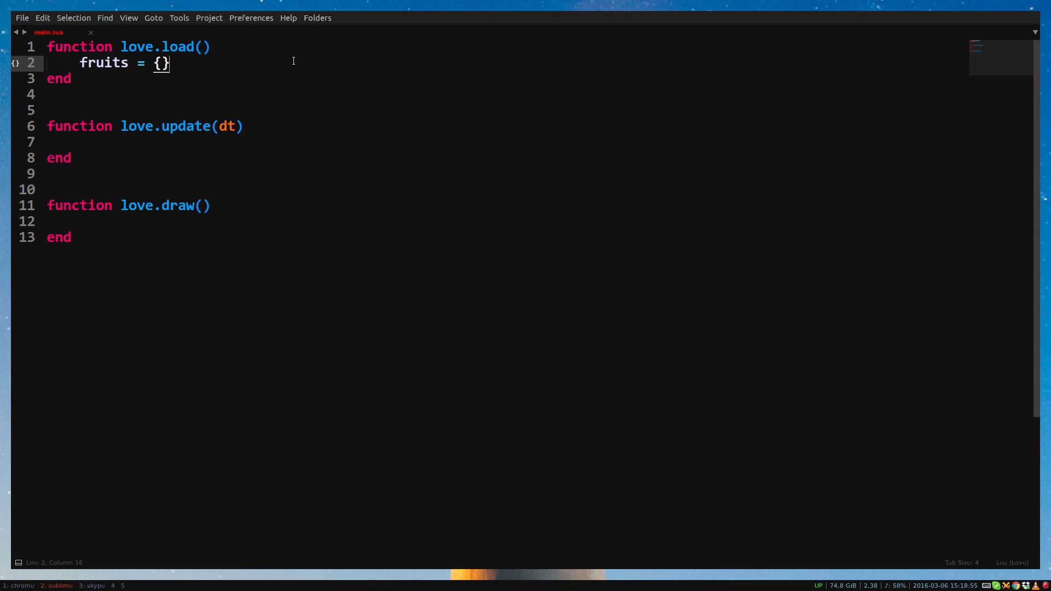
key(Left)
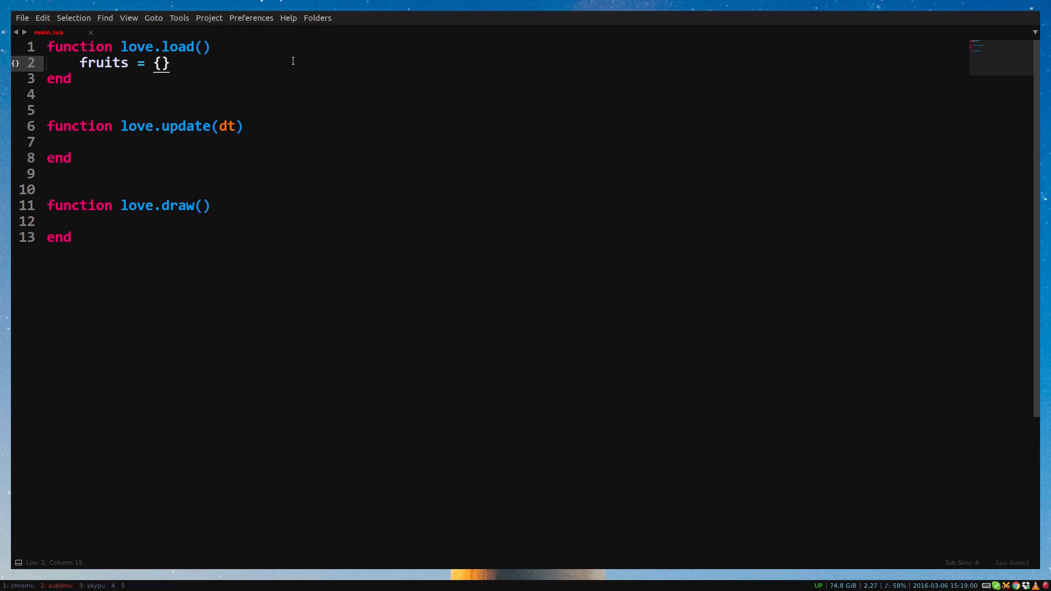
text("ap")
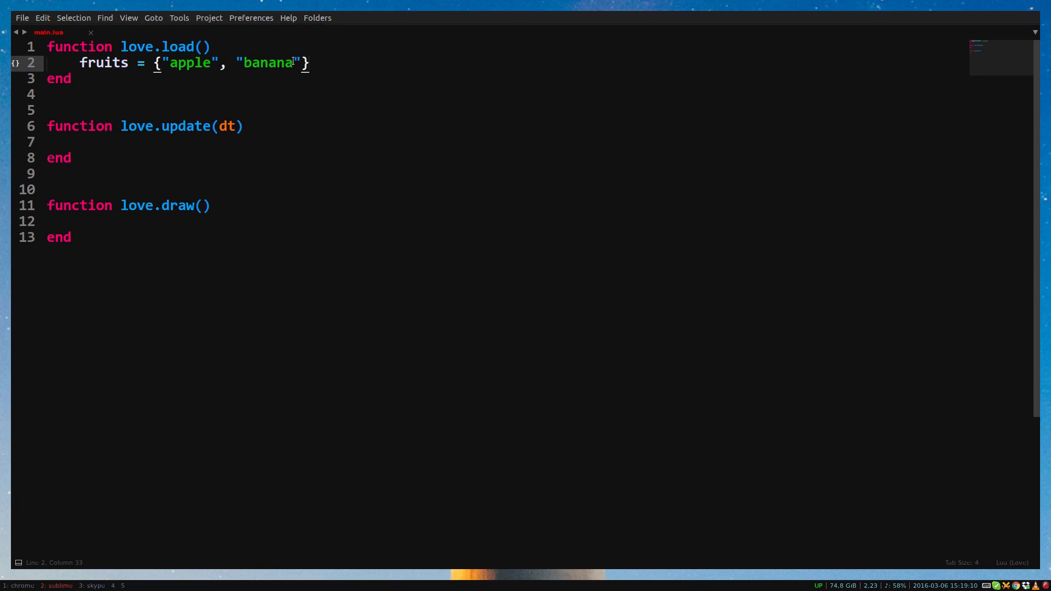
Step: Add table.insert(fruits, "pear") below the table definition
text(table.insert()
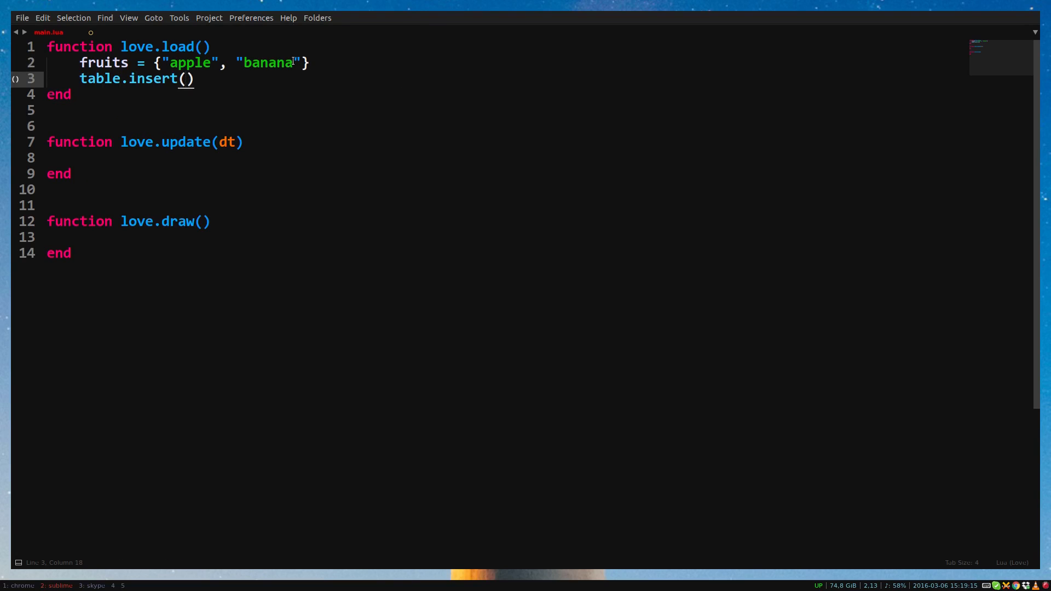
text(fruits,)
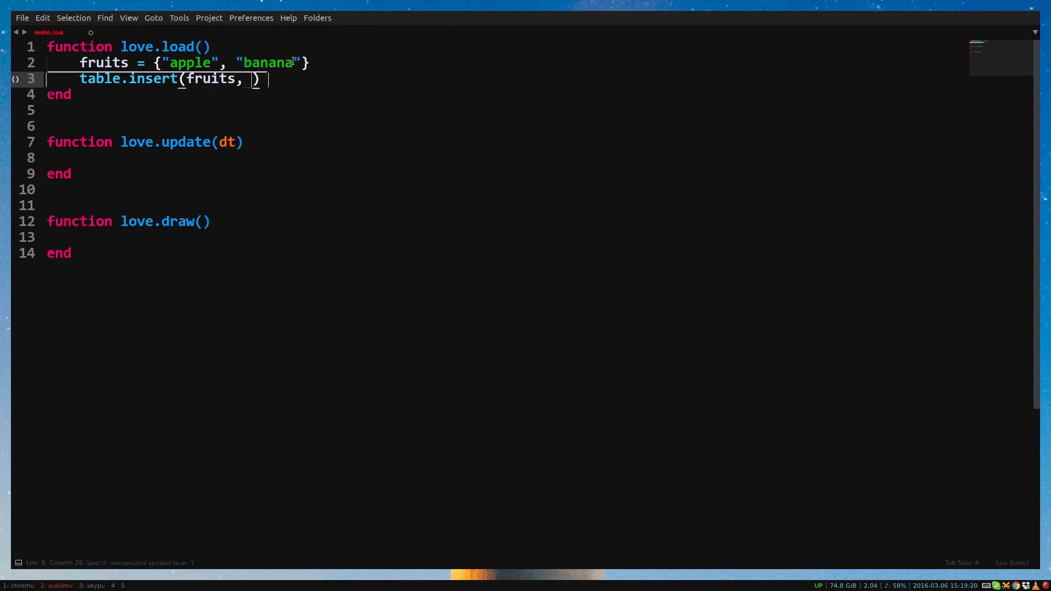
text("pear")
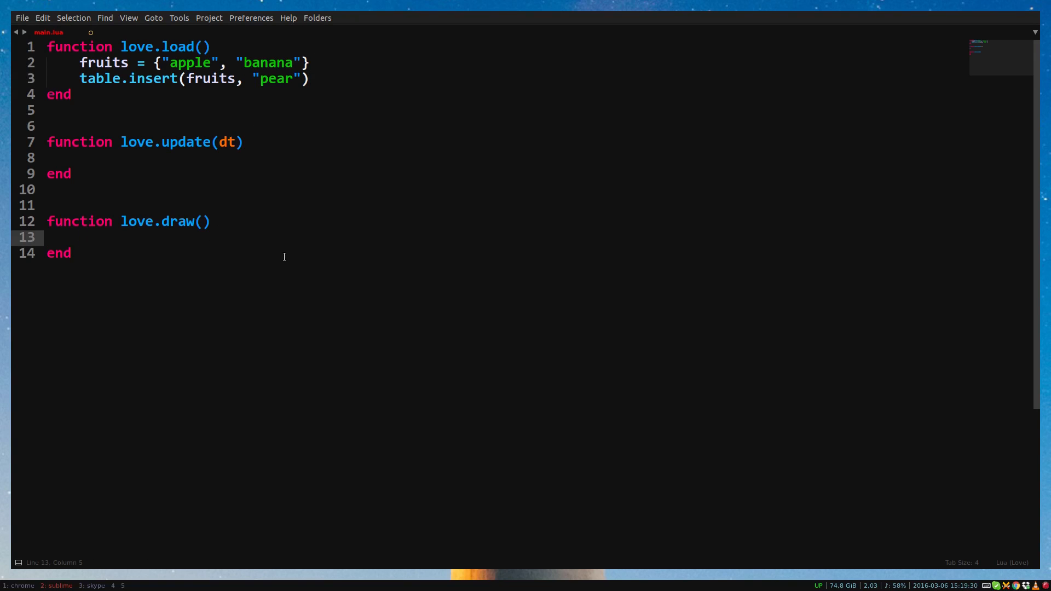
Step: In love.draw add love.graphics.print("test", 200, 80)
text(love.graphics.p)
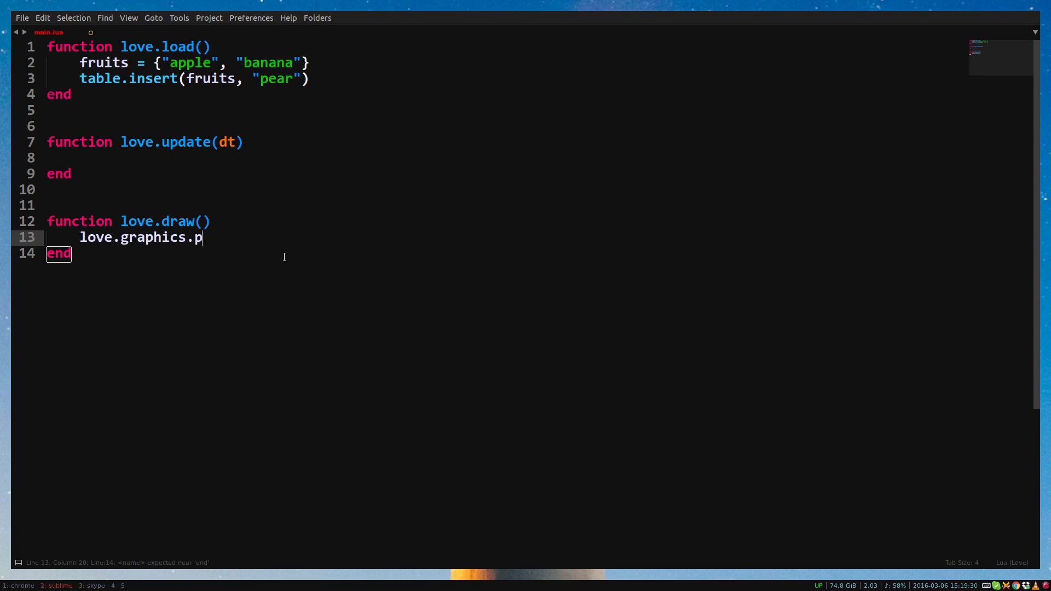
text(rint())
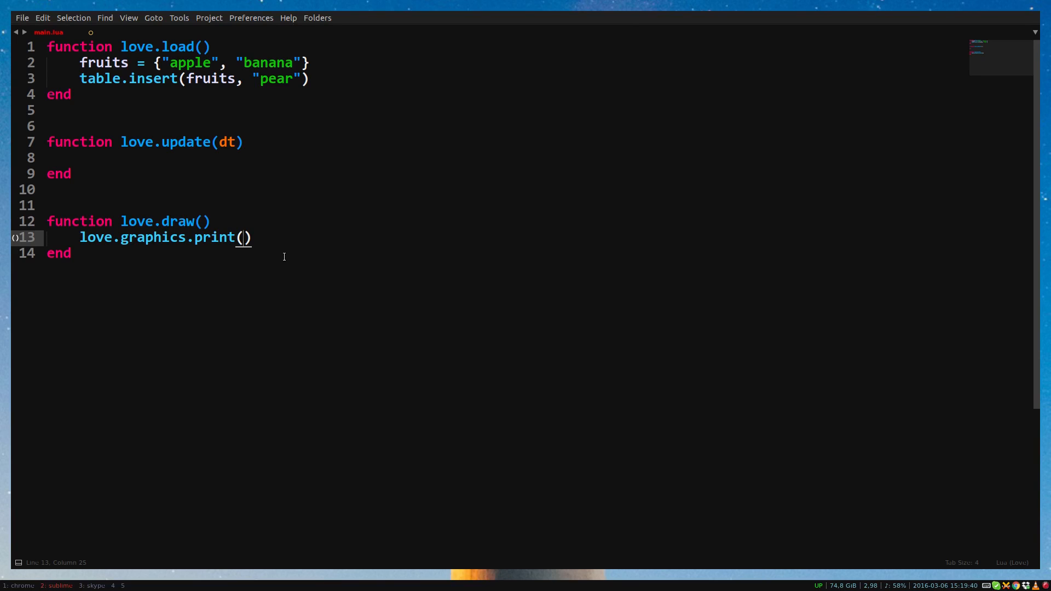
text("test")
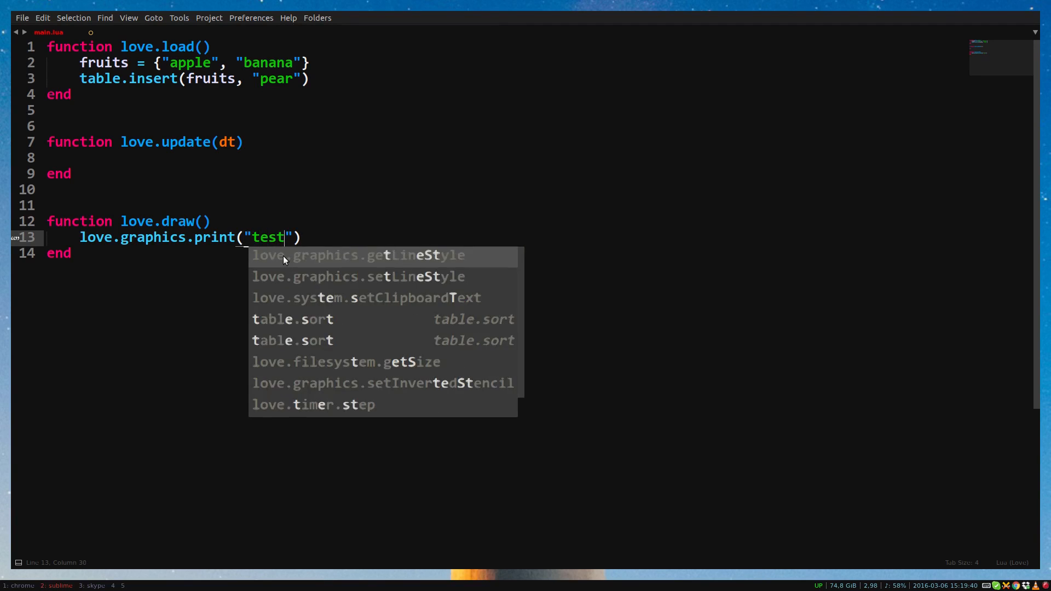
text(, 200, 80)
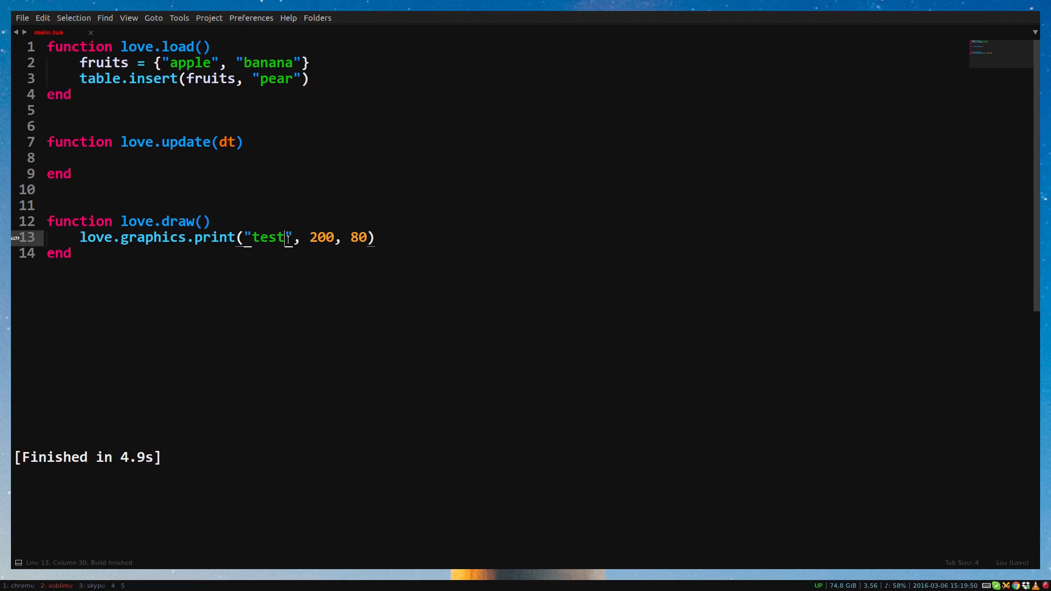
Step: Replace "test" with fruits[1] in the print call and run the script
double_click(266, 237)
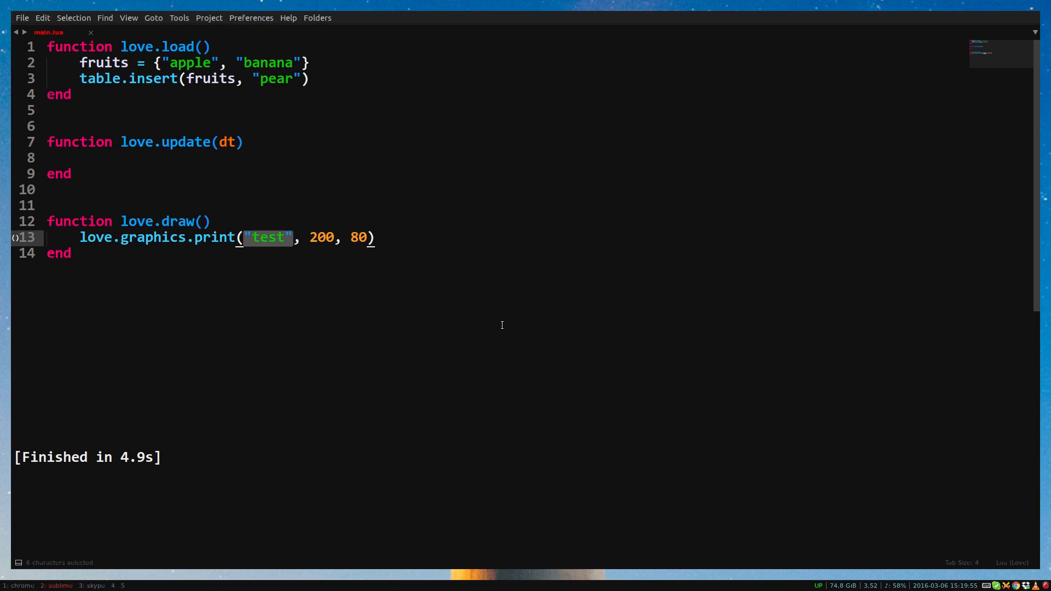
text(fruits[)
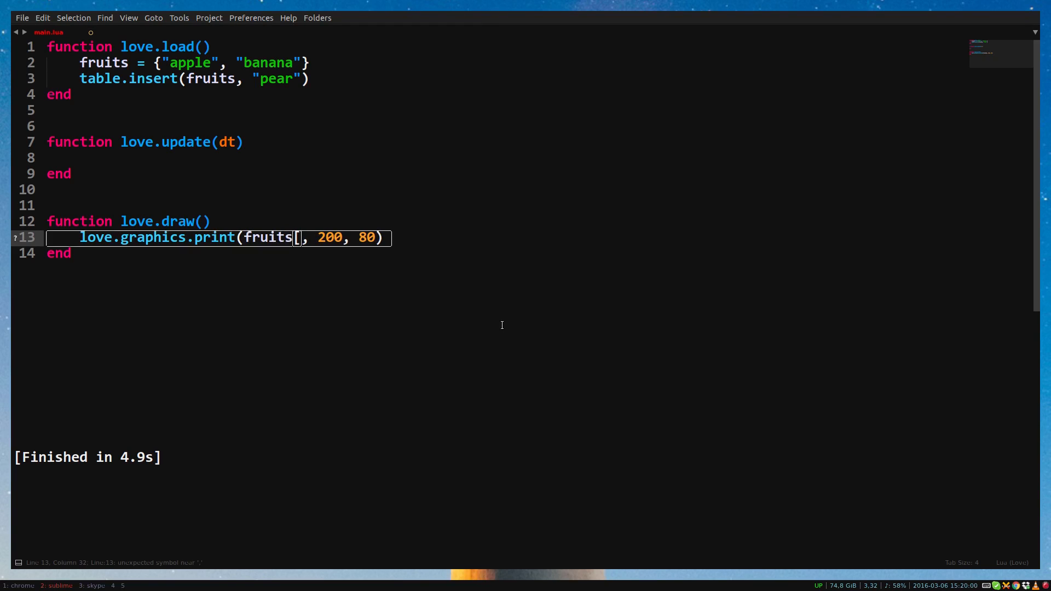
text(1)
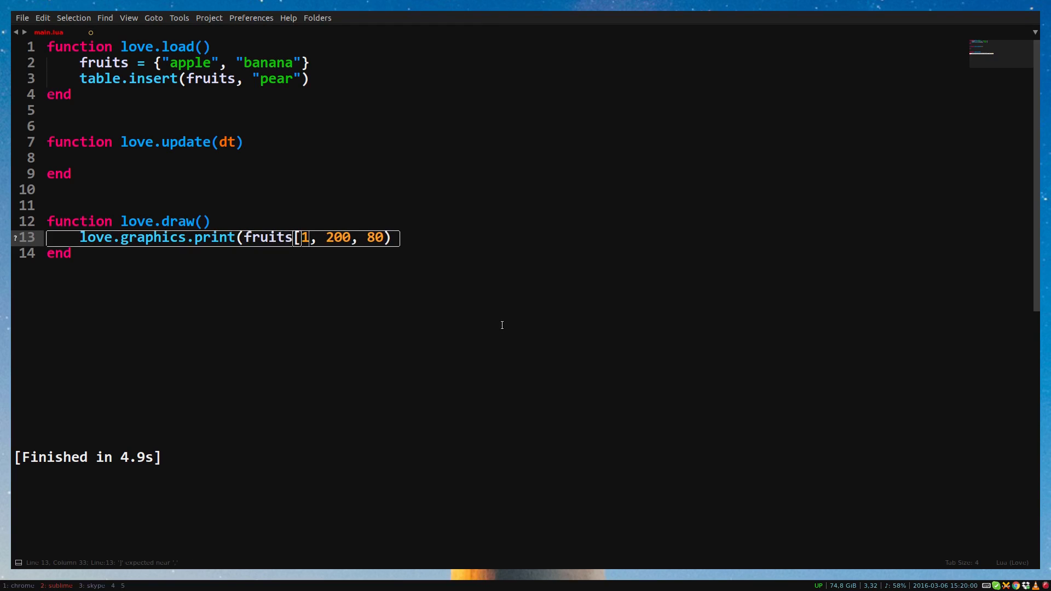
text(])
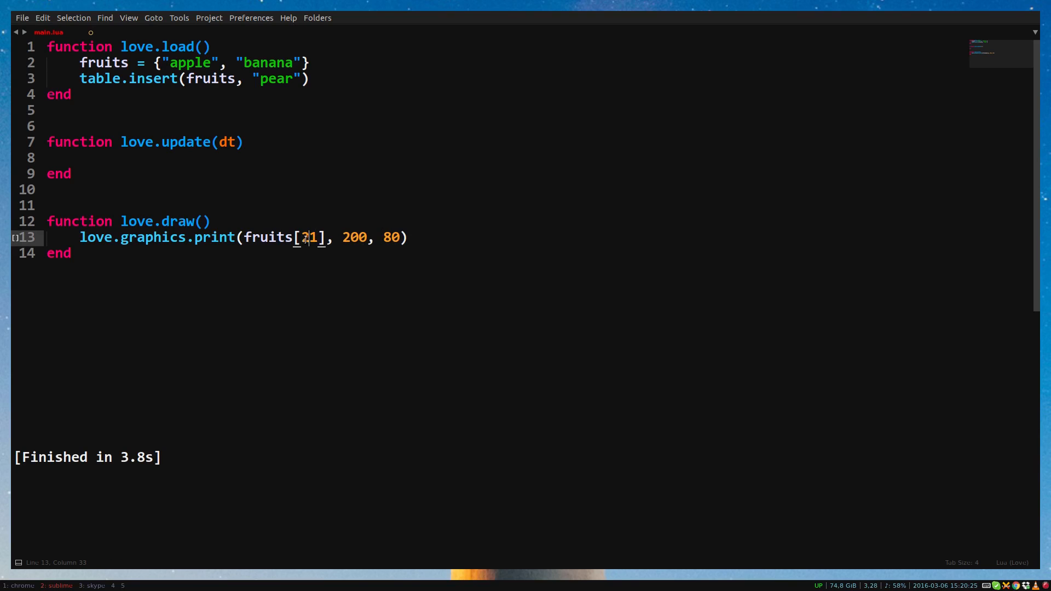
key(ctrl+b)
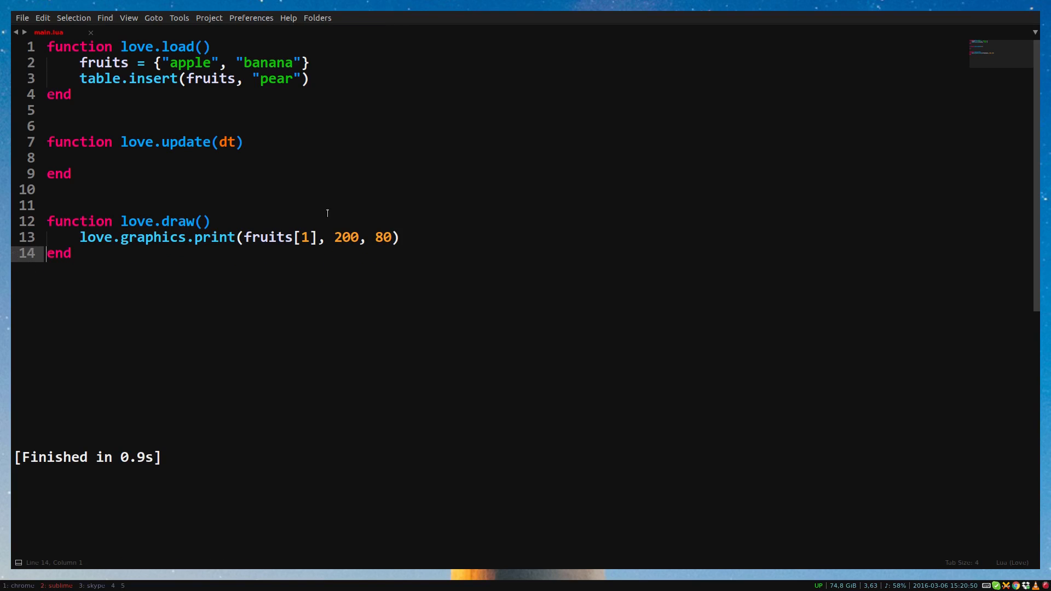
mouse_move(302, 115)
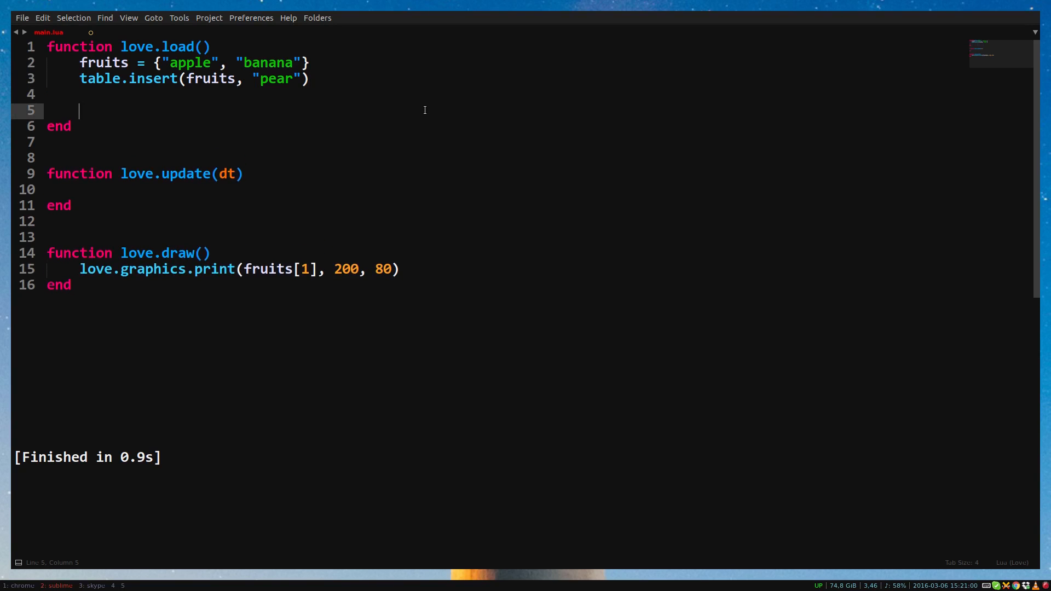
Step: In love.load add a for i=1,10 loop whose body prints i
text(for i=)
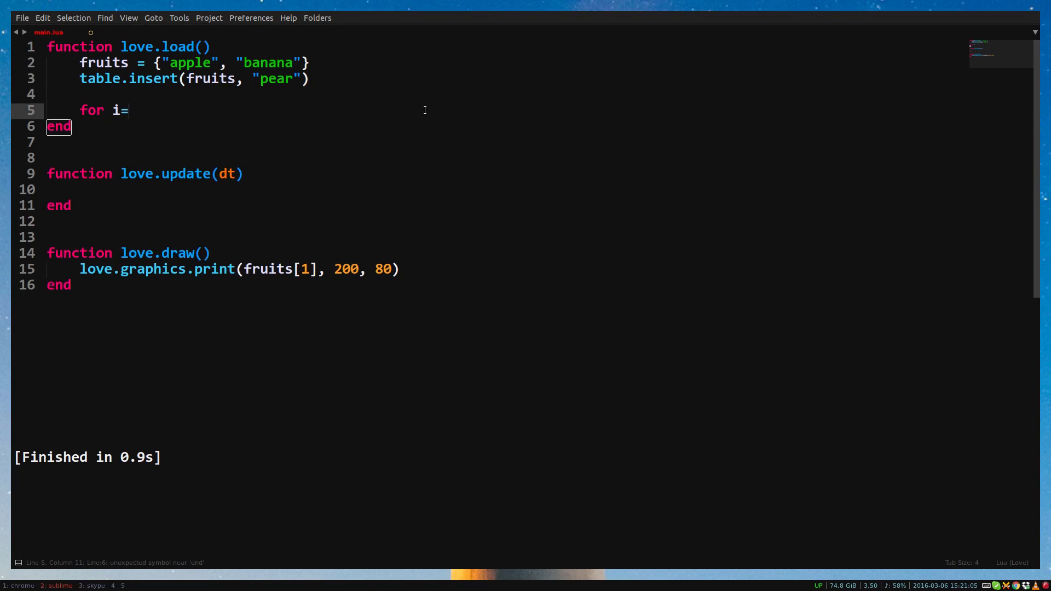
text(1,10 do)
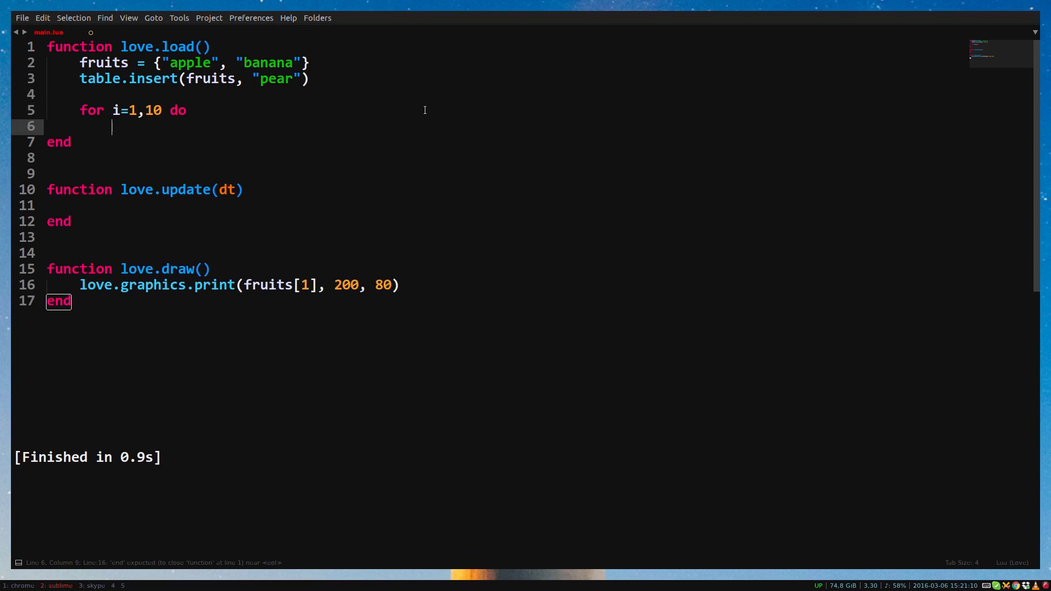
text(end)
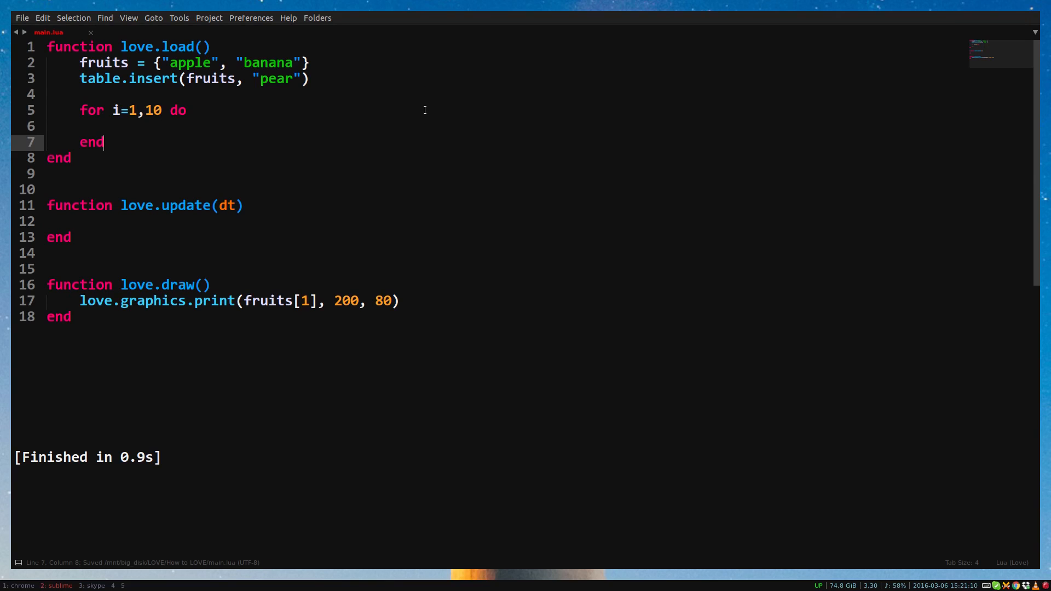
text(print(i)
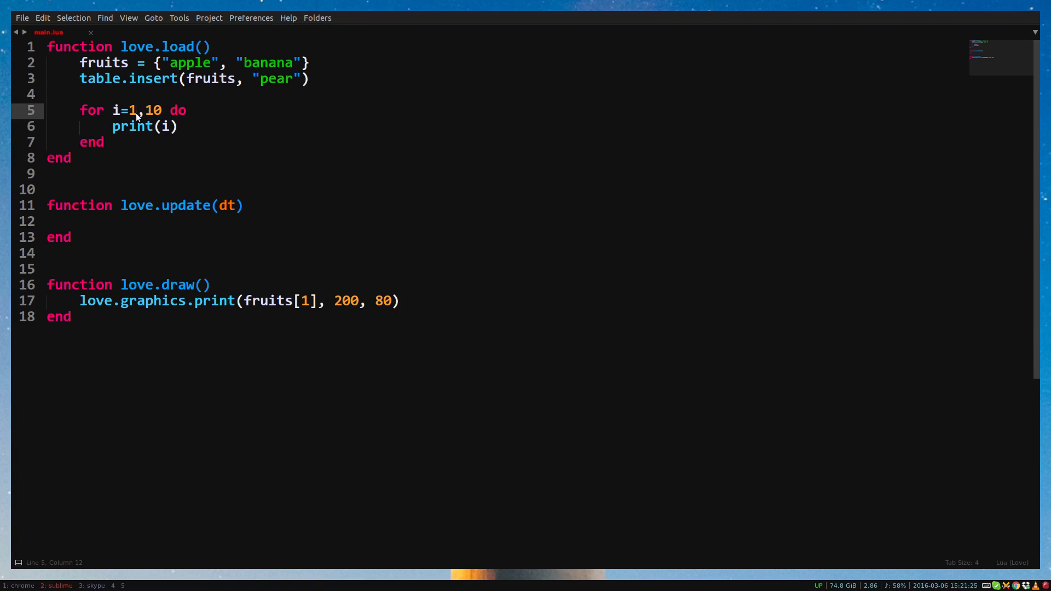
mouse_move(454, 108)
text(-20)
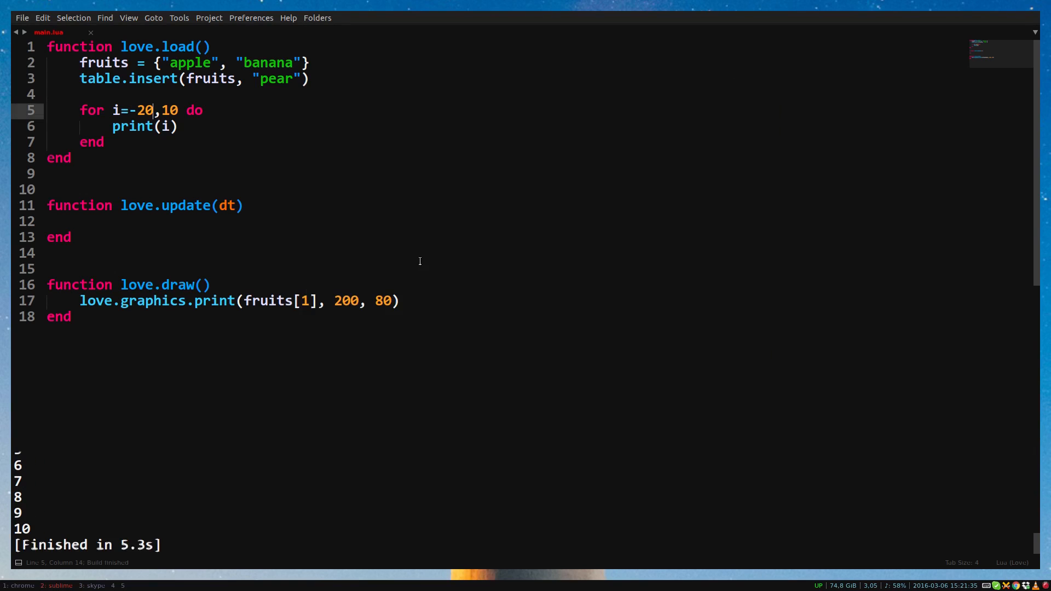
Step: Change the loop header to count from -20 to 10 in steps of 4, save and run
double_click(115, 109)
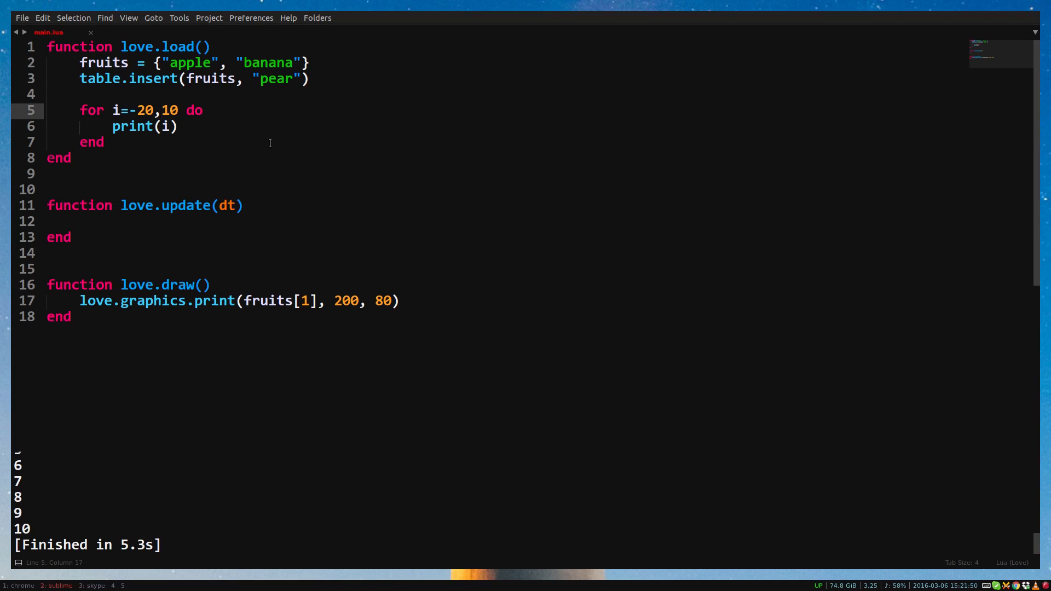
text(,4)
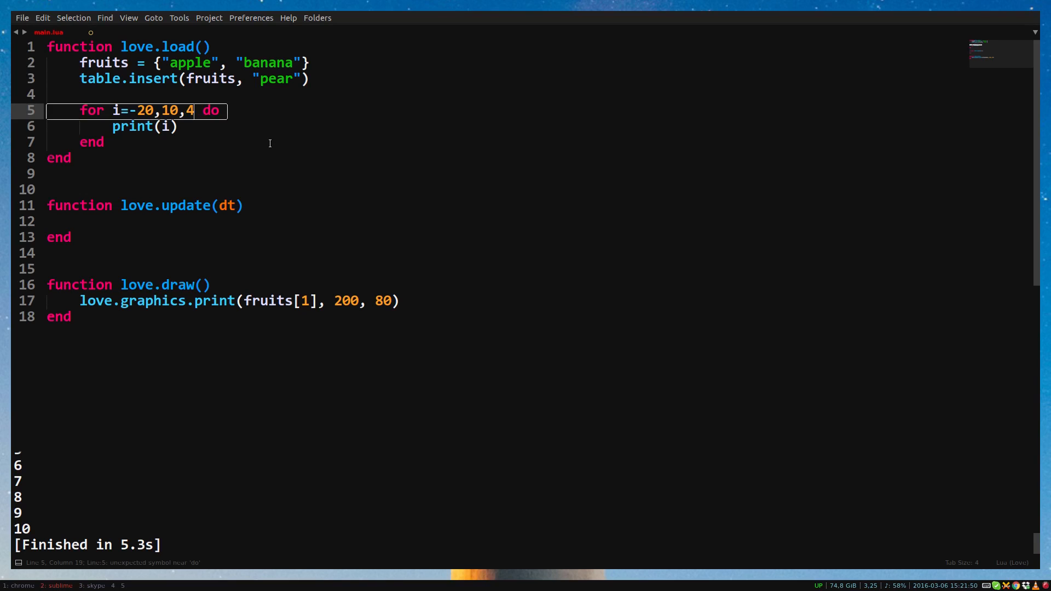
key(ctrl+s)
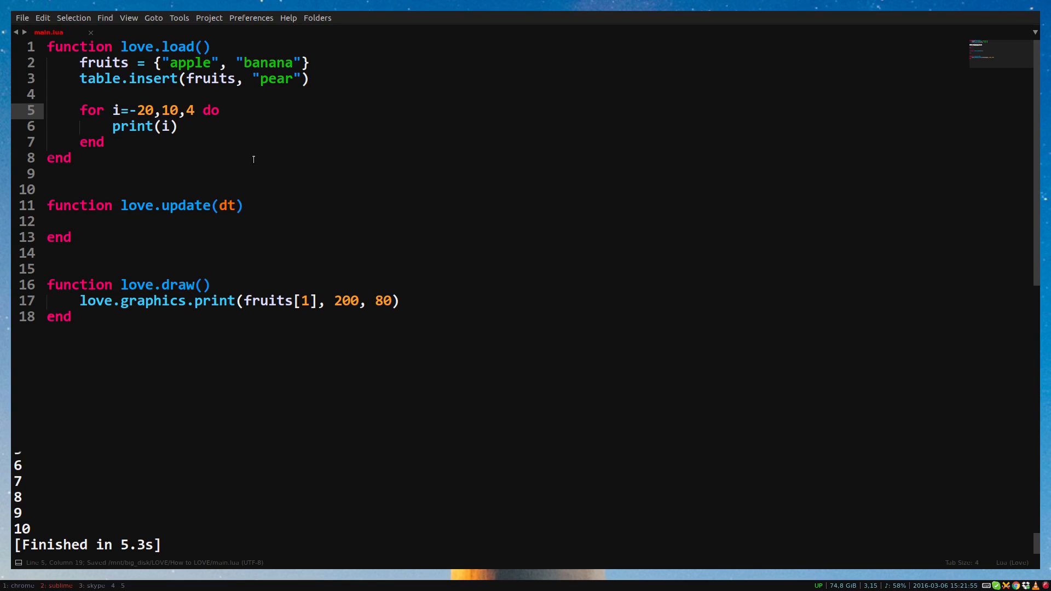
key(ctrl+b)
text(fruits[i)
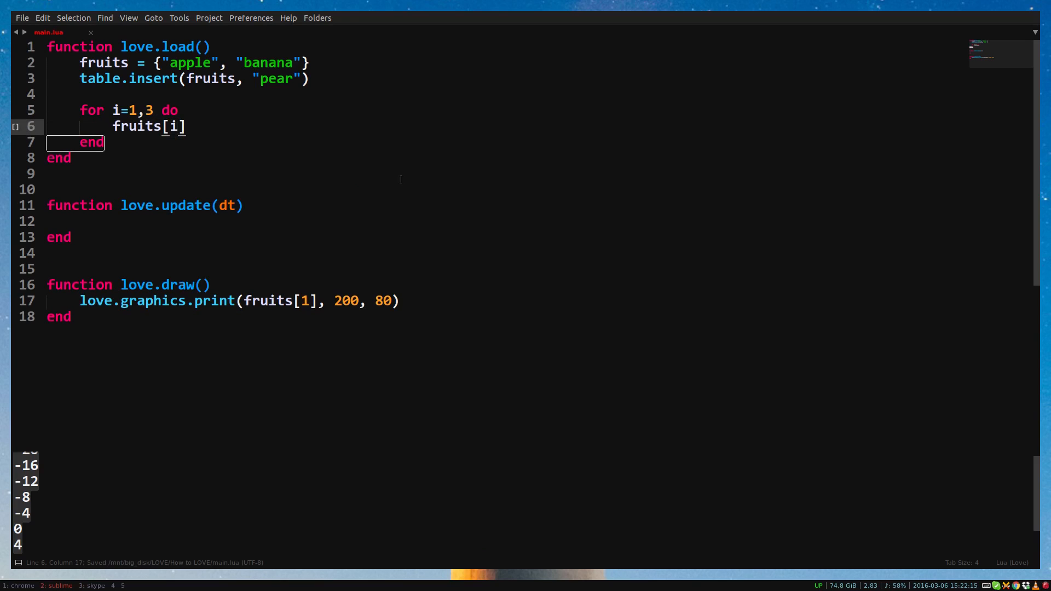
Step: Make the loop body print(fruits[i]) so the run lists apple, banana and pear
text(print(i))
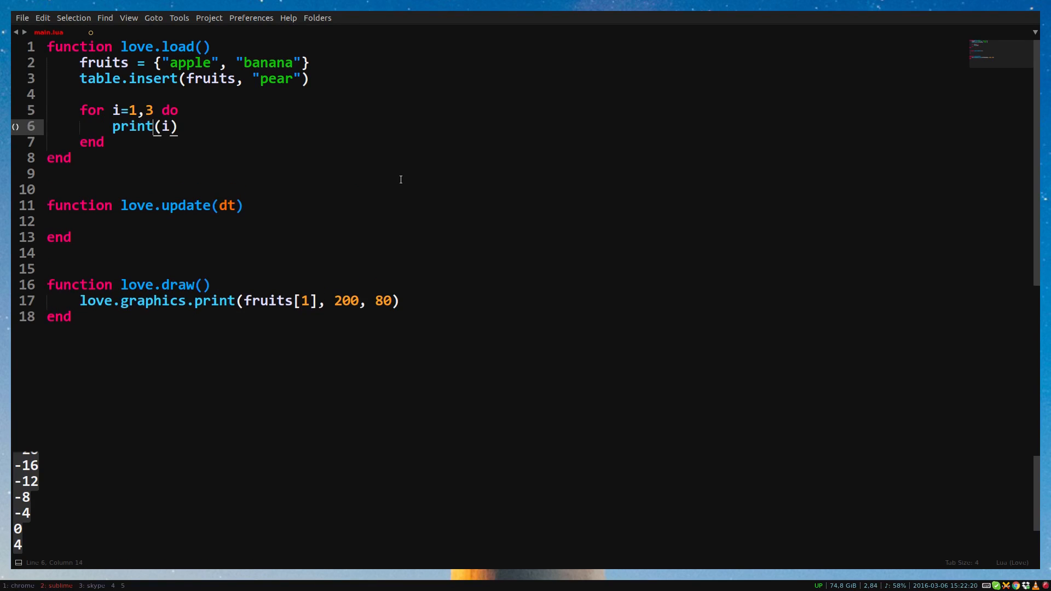
text(fruits[])
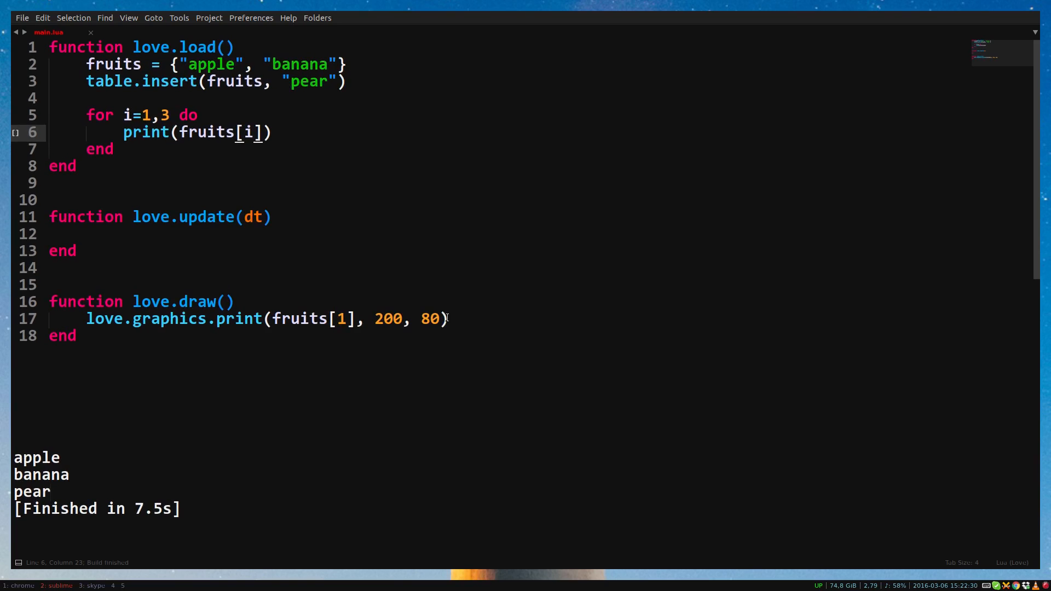
click(277, 149)
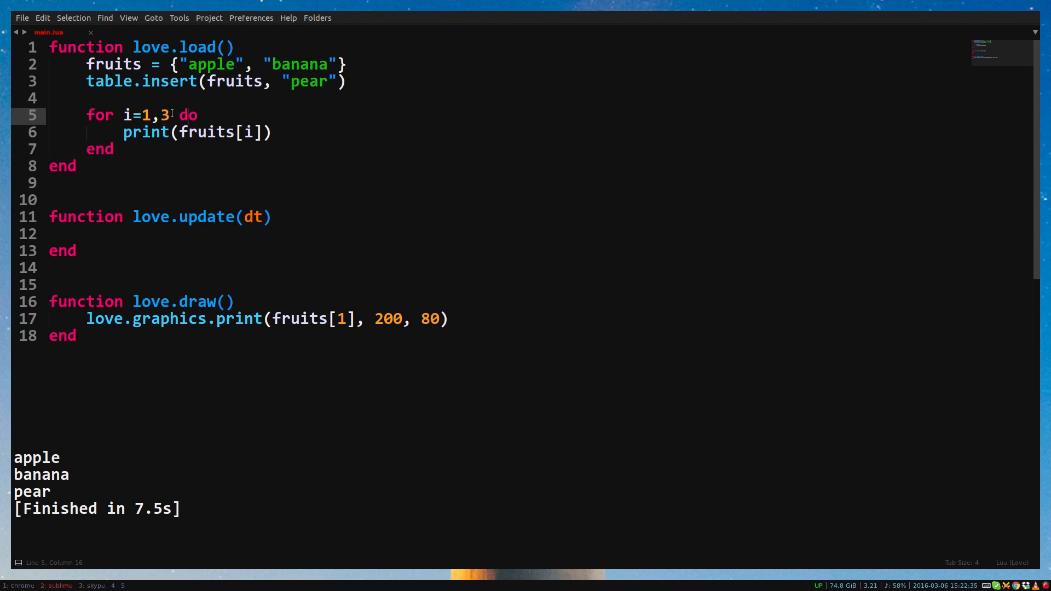
Step: Set the loop's upper bound to #fruits, add print(i) after it, and select the loop for copying
double_click(164, 115)
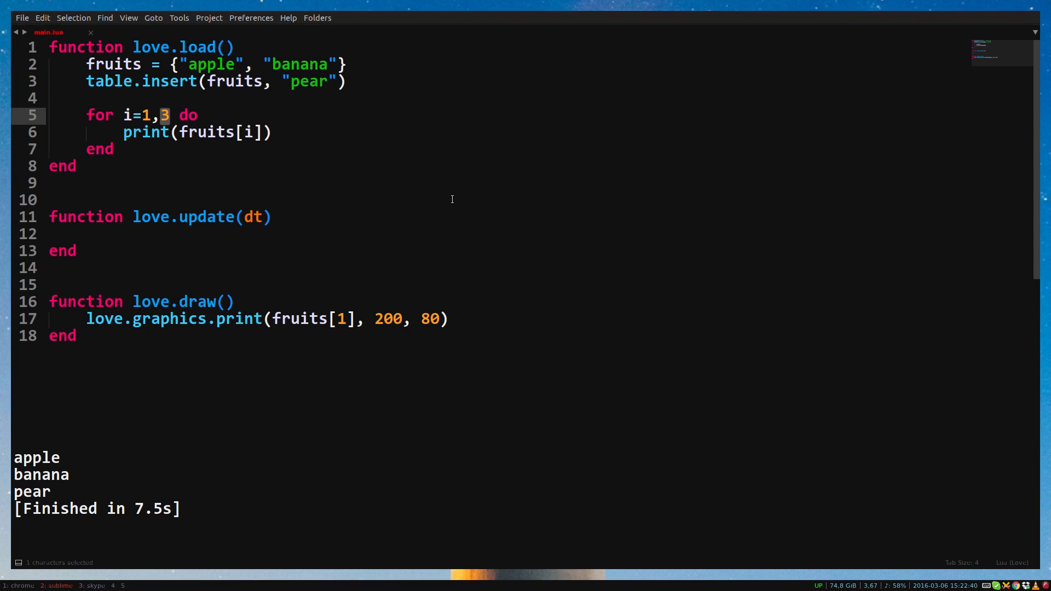
text(#fruits)
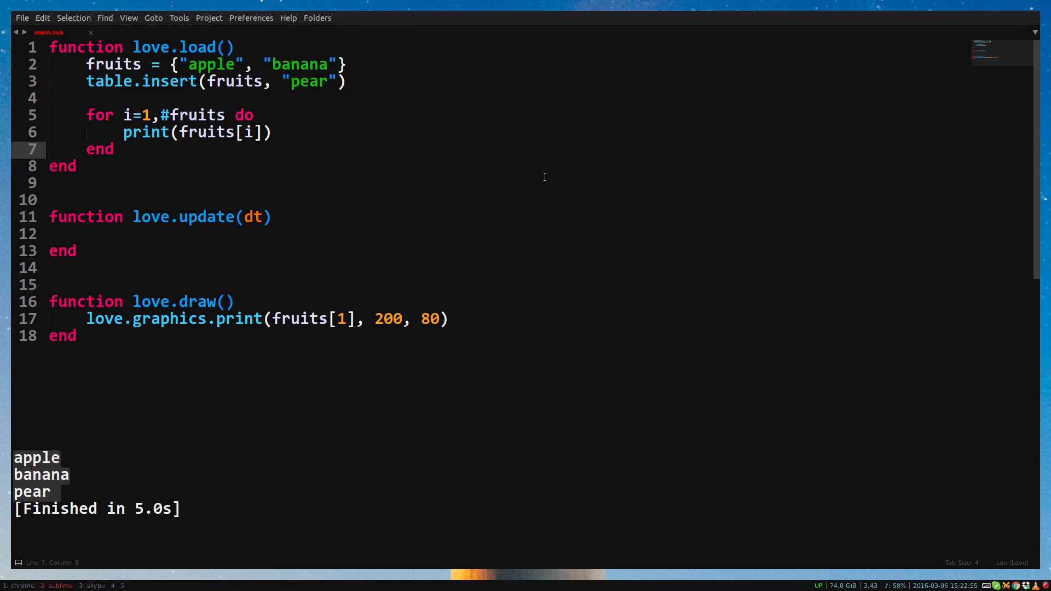
text(print(i)
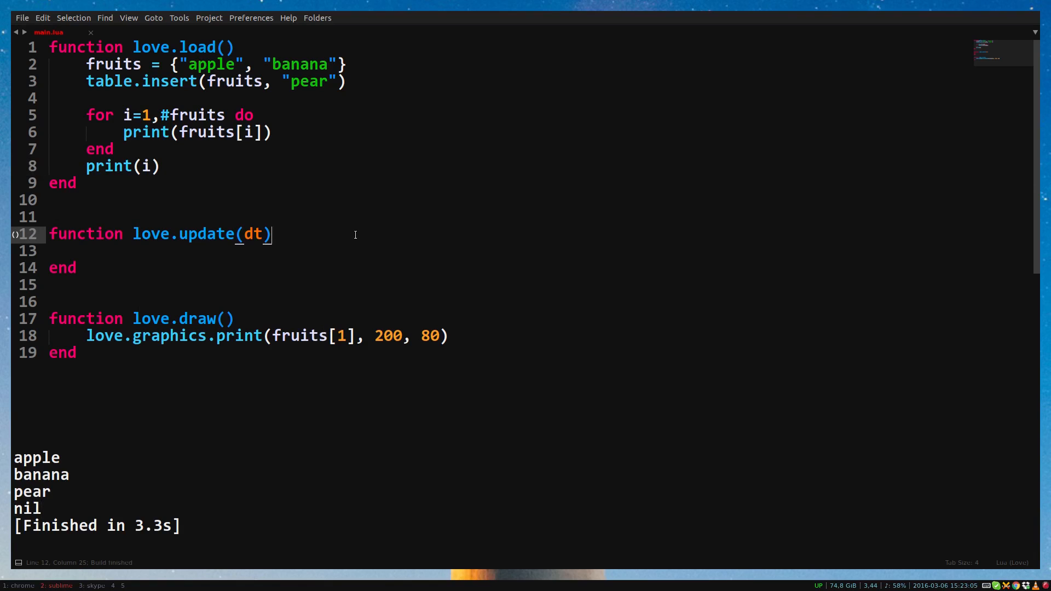
drag(85, 114, 113, 150)
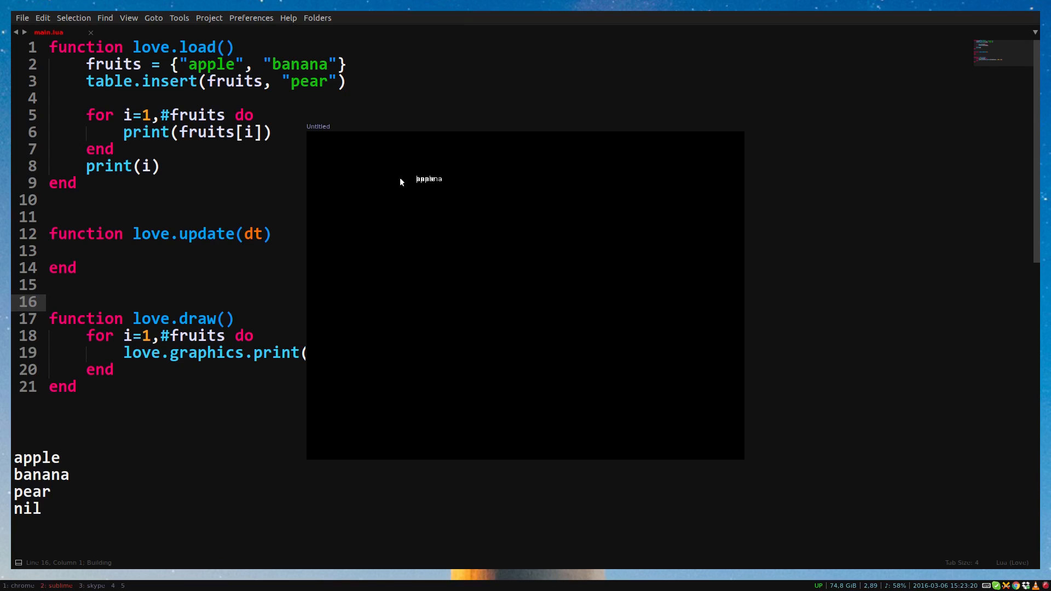
mouse_move(412, 169)
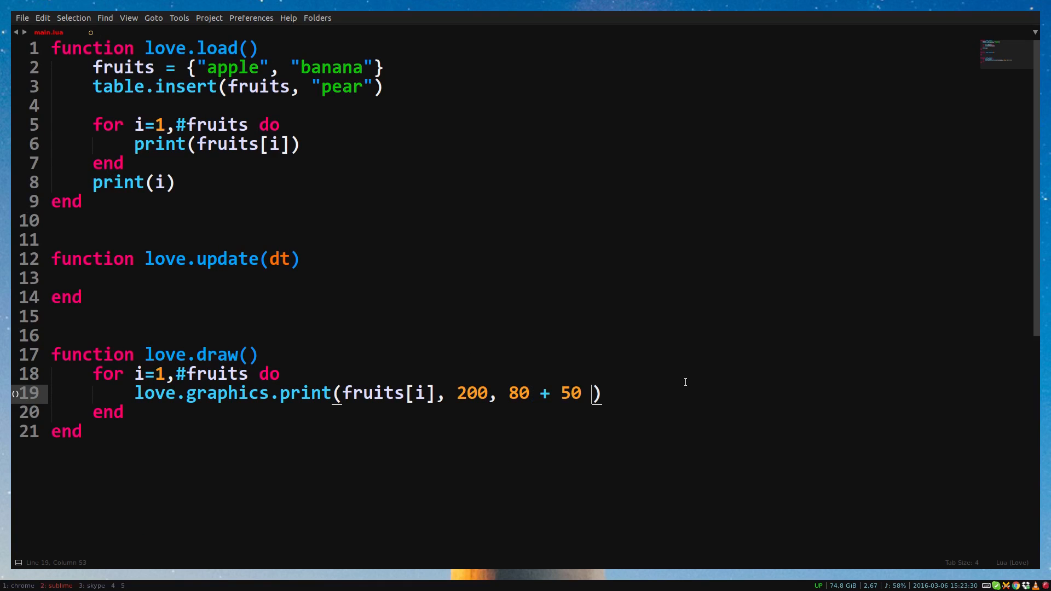
Step: In love.draw's loop print fruits[i] at 200, 80 + 50 * i and run
text(* i)
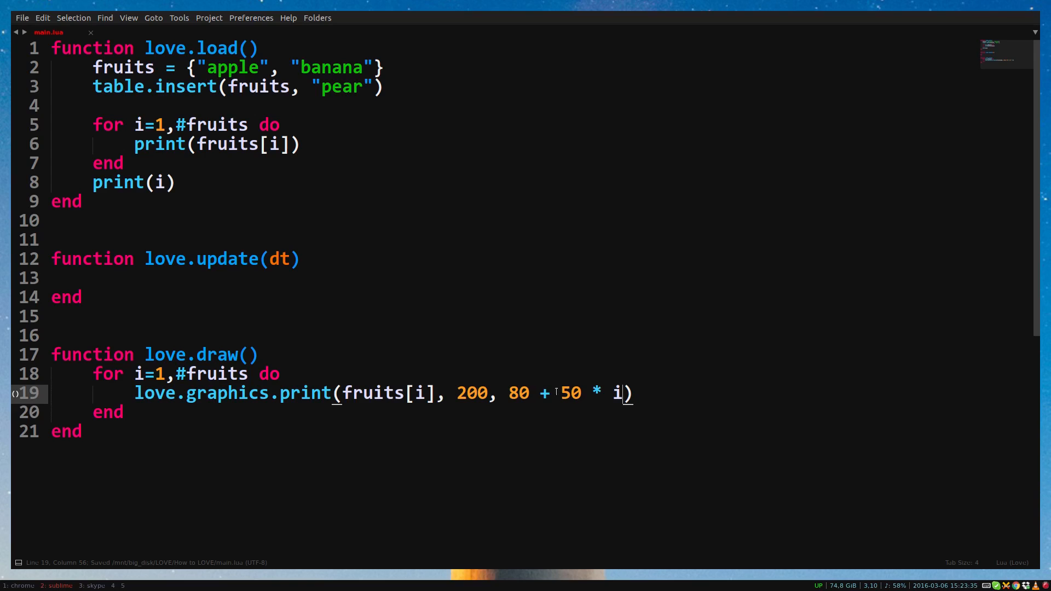
double_click(617, 393)
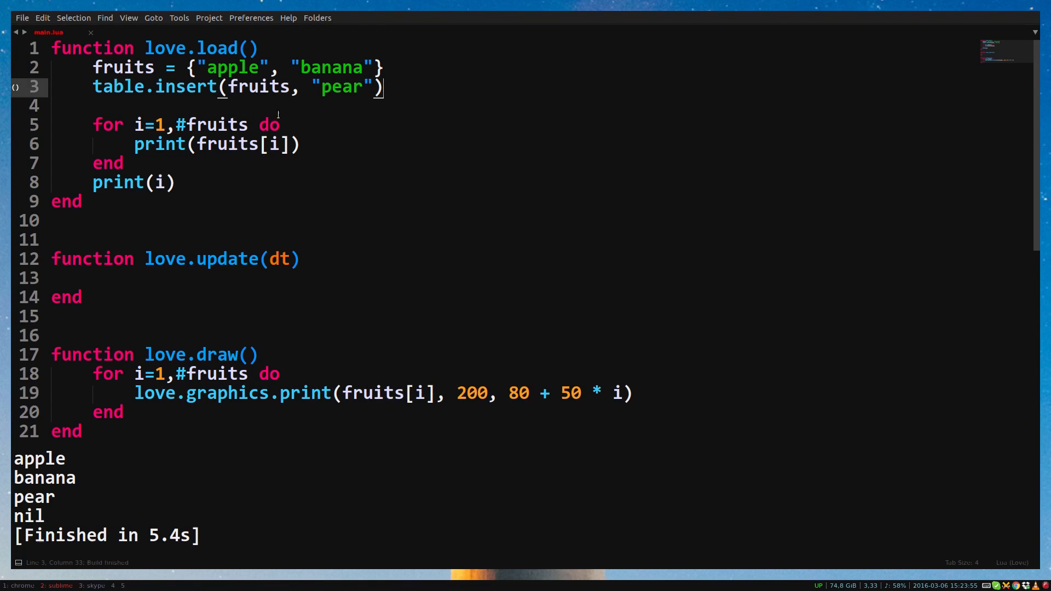
Step: Add table.insert(fruits, "pineapple") and a table.remove(fruits, 2) line after it
text(table.insert(fruits, "pi"))
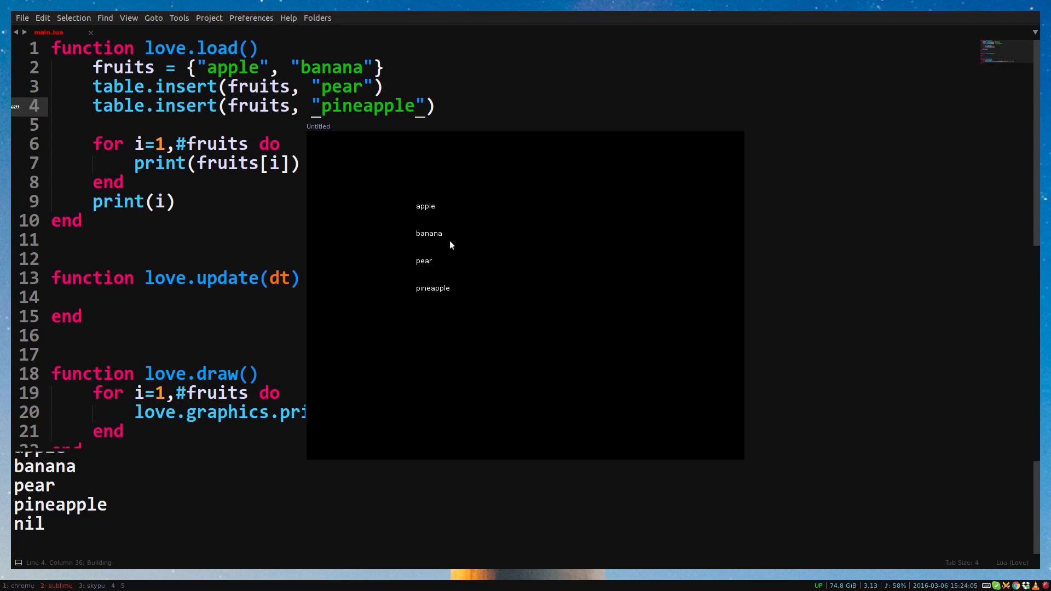
mouse_move(416, 317)
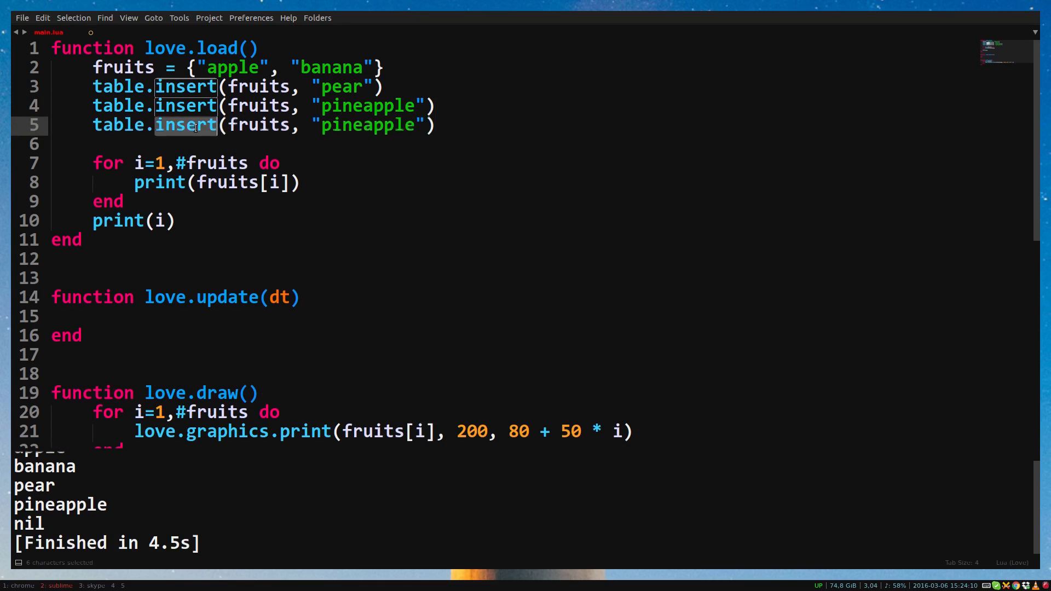
text(remove)
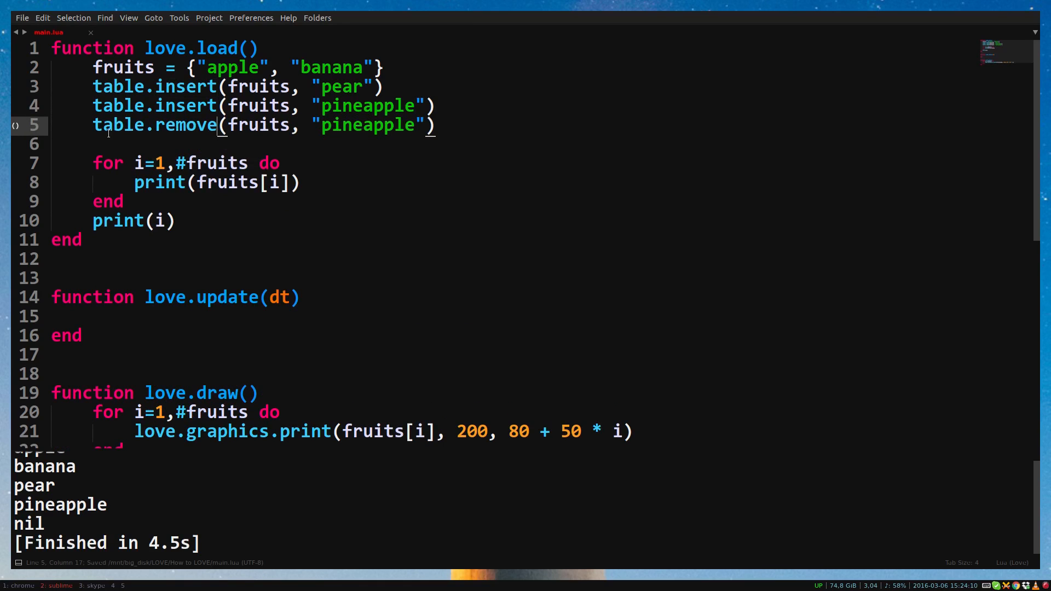
double_click(184, 125)
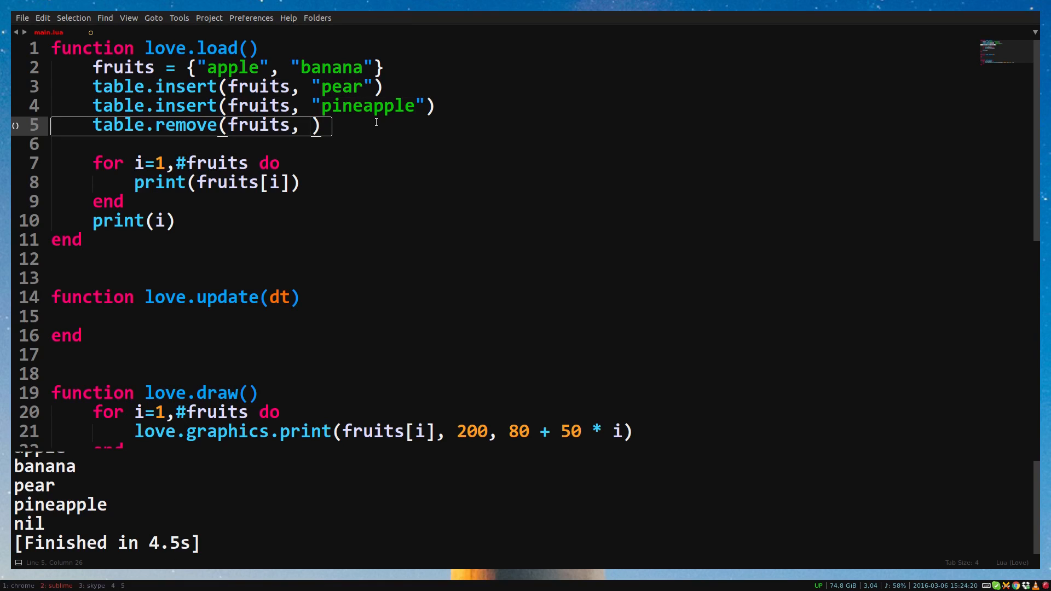
text(2)
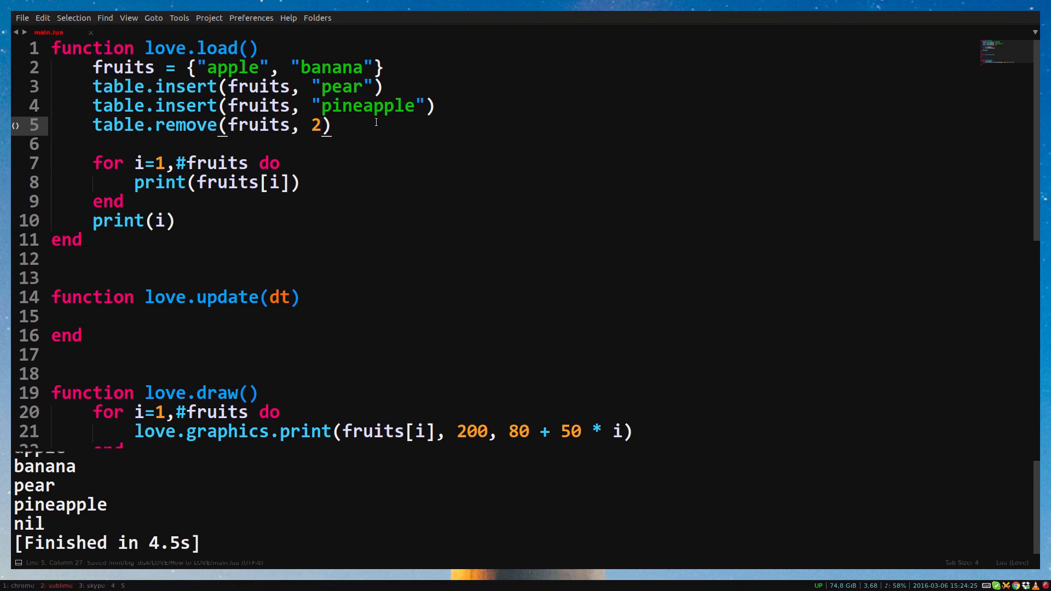
mouse_move(438, 182)
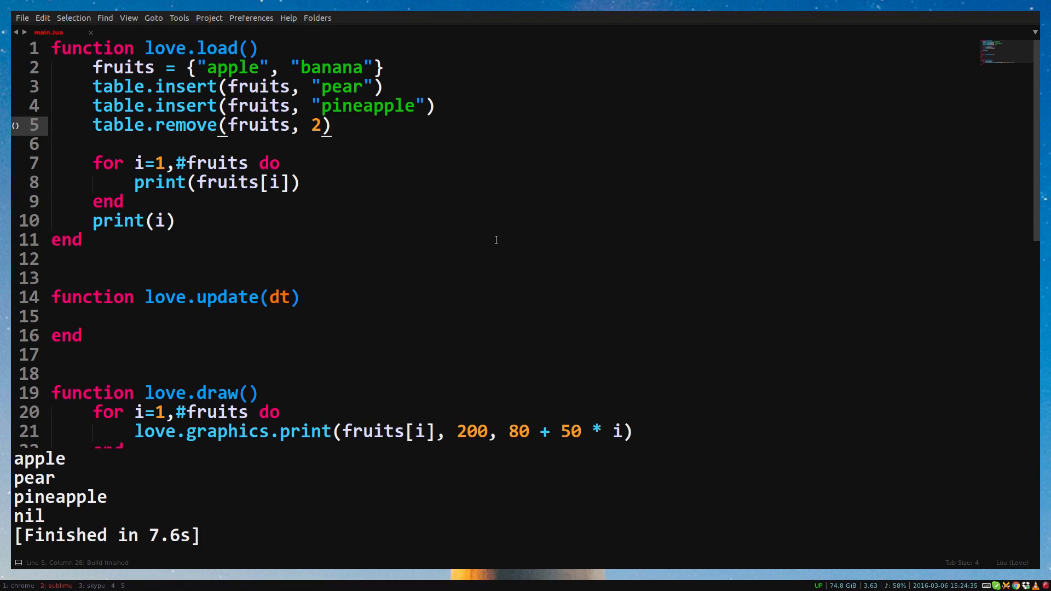
Step: After table.remove, set fruits[1] = "tomato"
text(f)
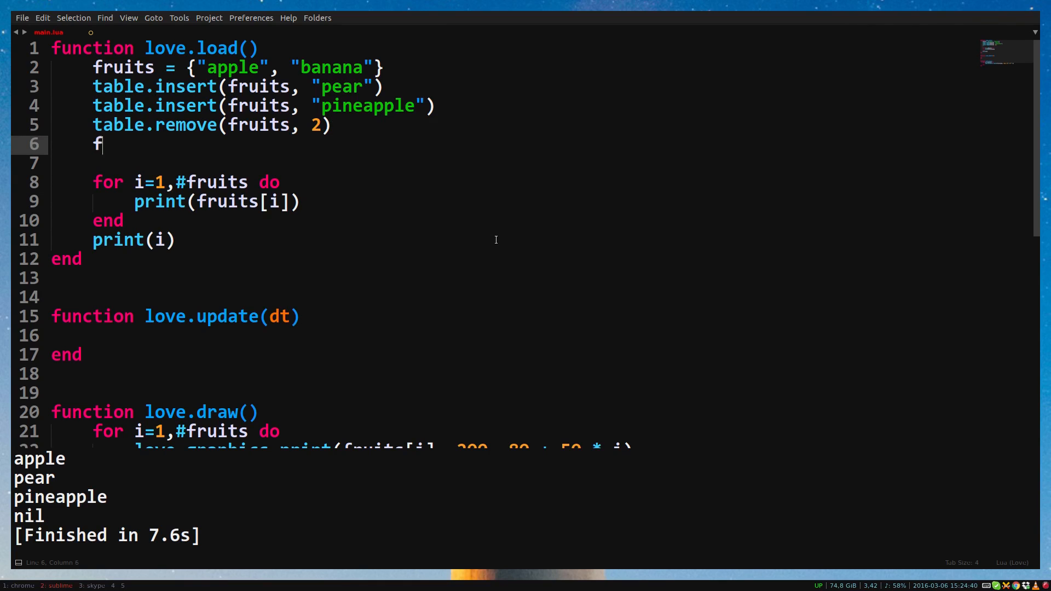
text(ruits[1])
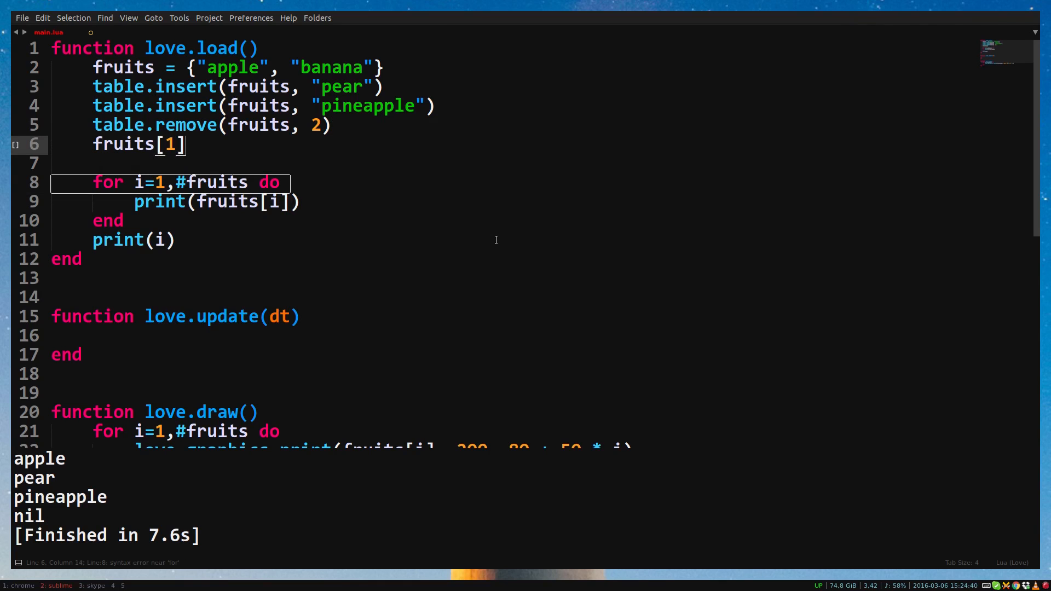
text(= "tomato")
text(for i, v i)
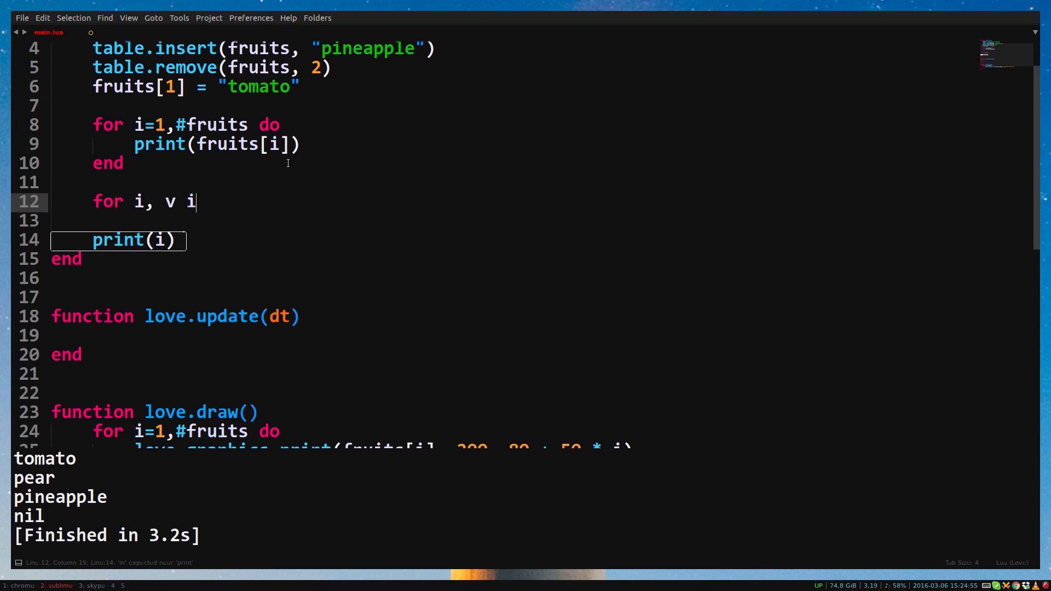
Step: Finish the love.load loop as 'for i,v in ipairs(fruits) do print(i, v)'
text(n ipair)
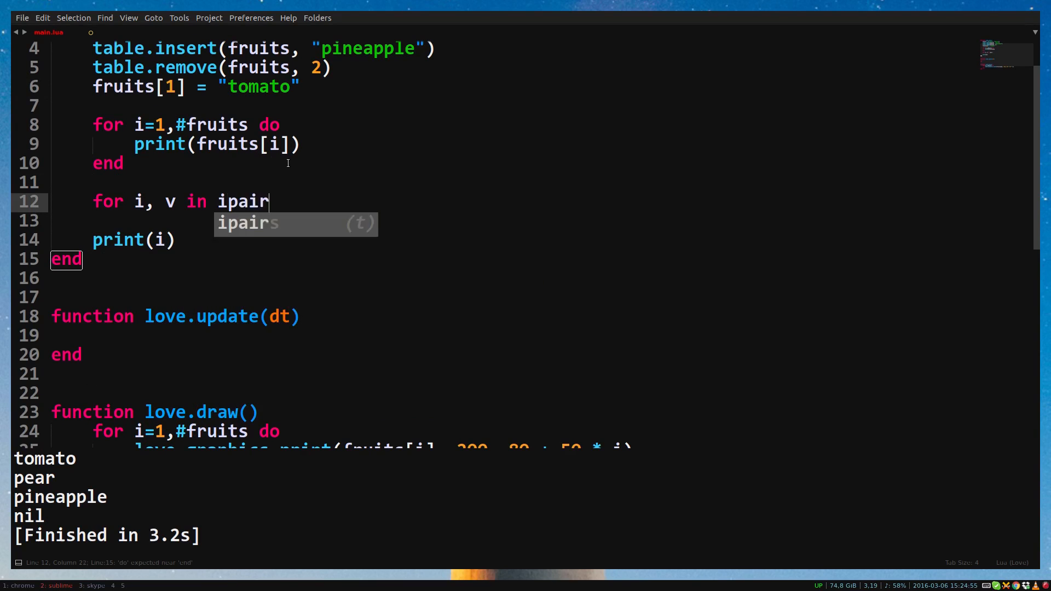
text(s(fruits) do)
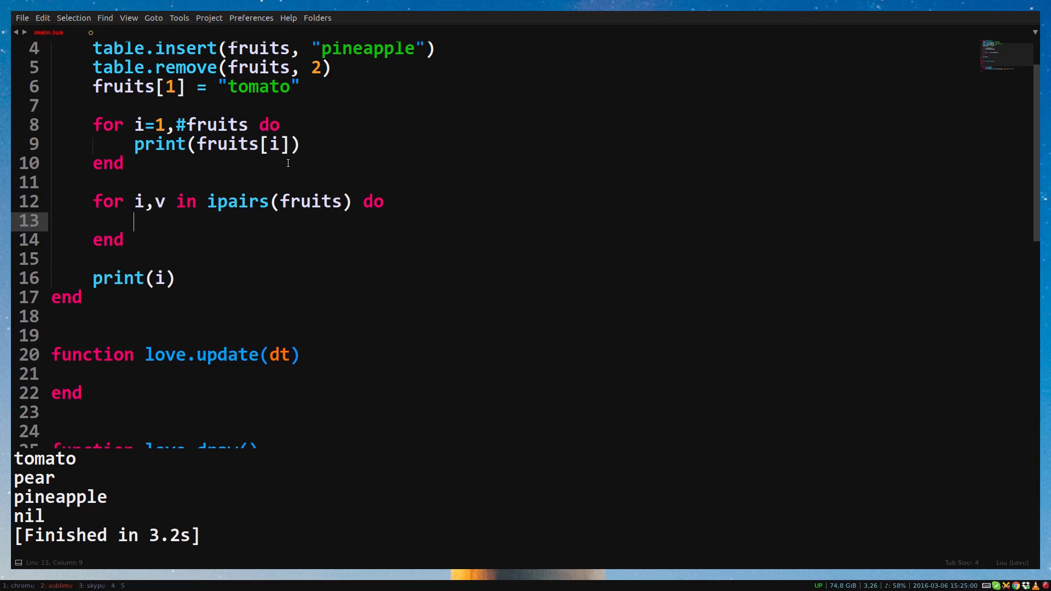
text(print(i, v))
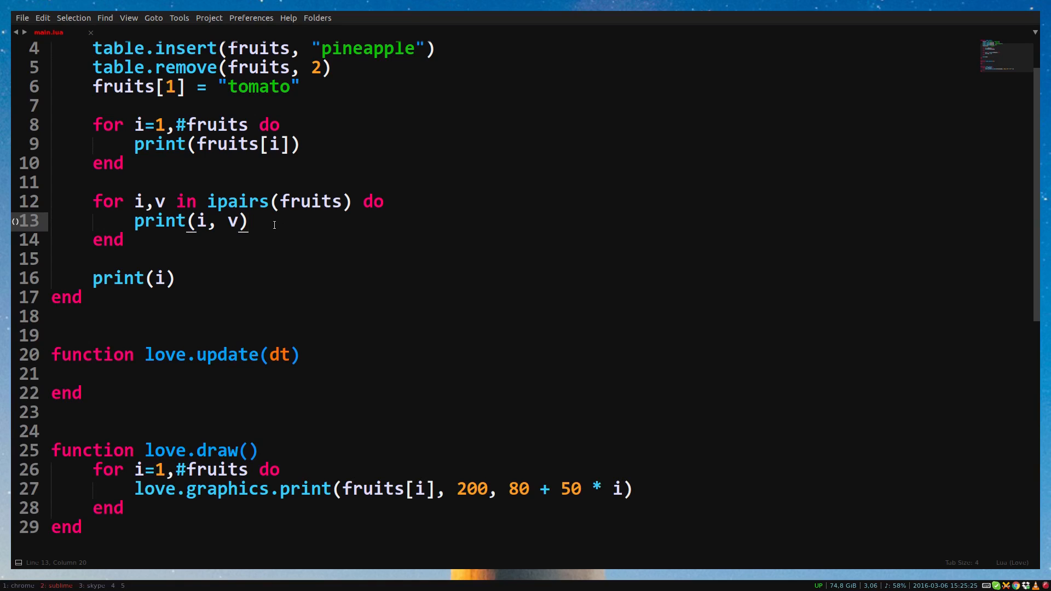
Step: Add the 'for i,v in ipairs(fruits) do' loop header inside love.draw
scroll(down, 3)
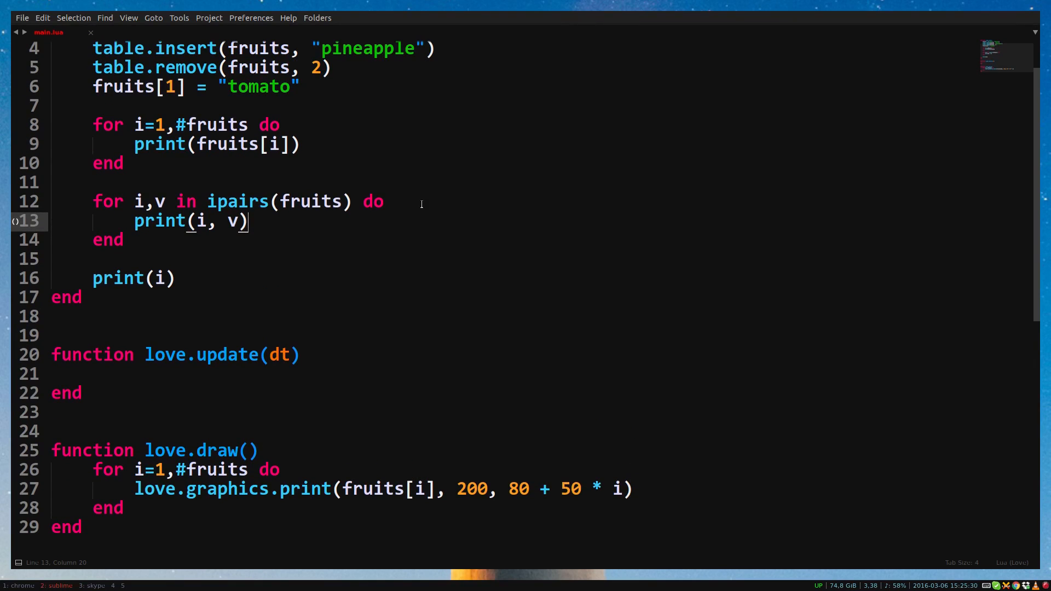
text(for i,v in ipairs(fruits) do)
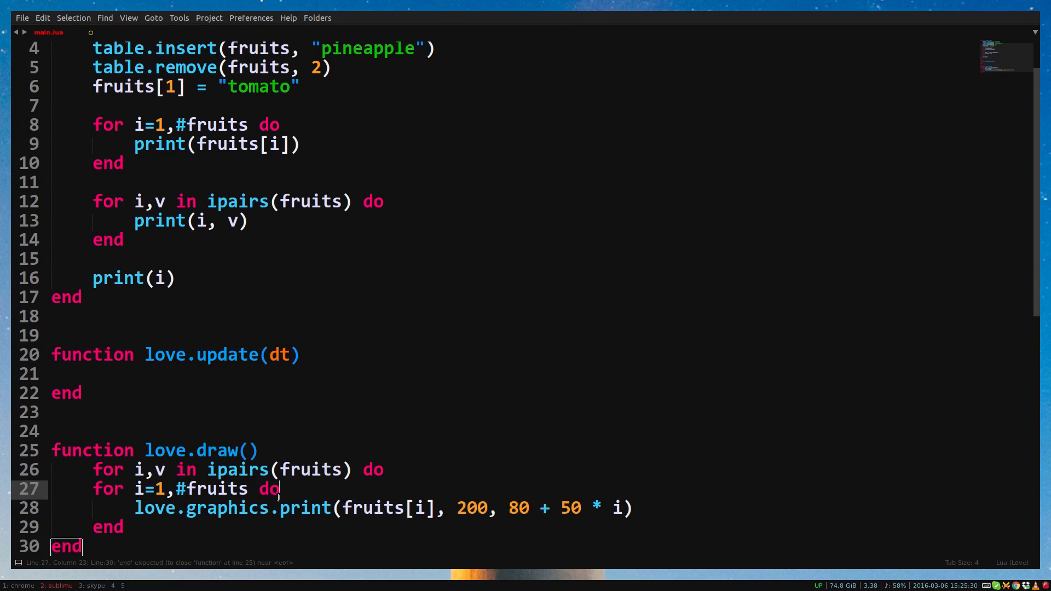